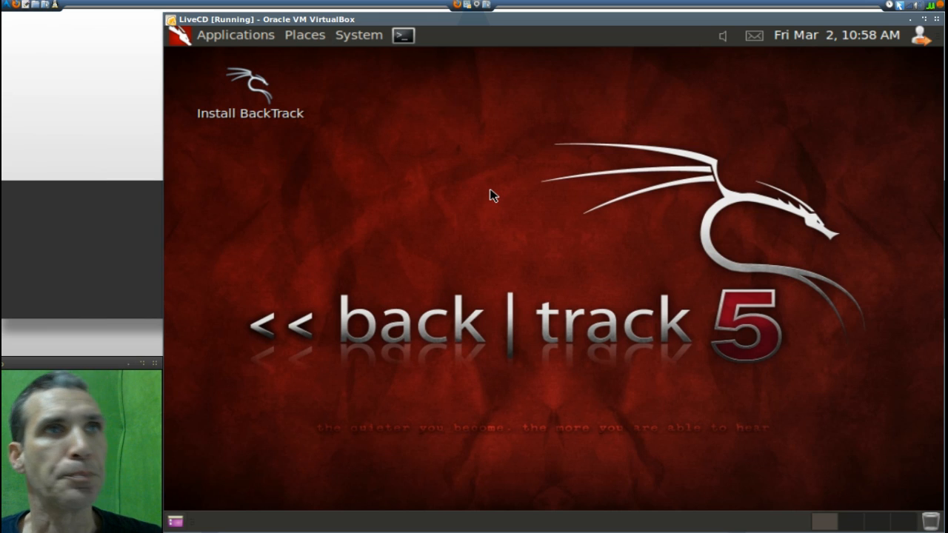
mouse_move(536, 264)
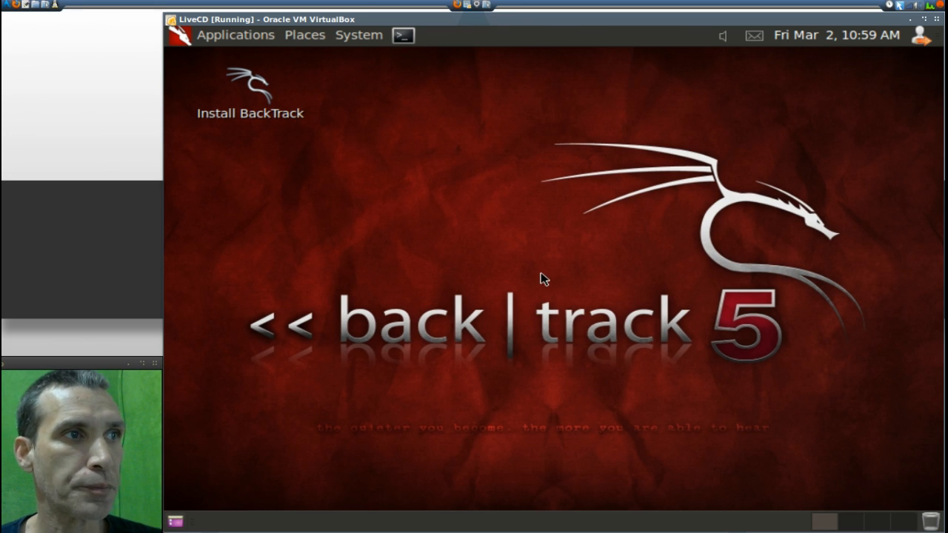
mouse_move(536, 283)
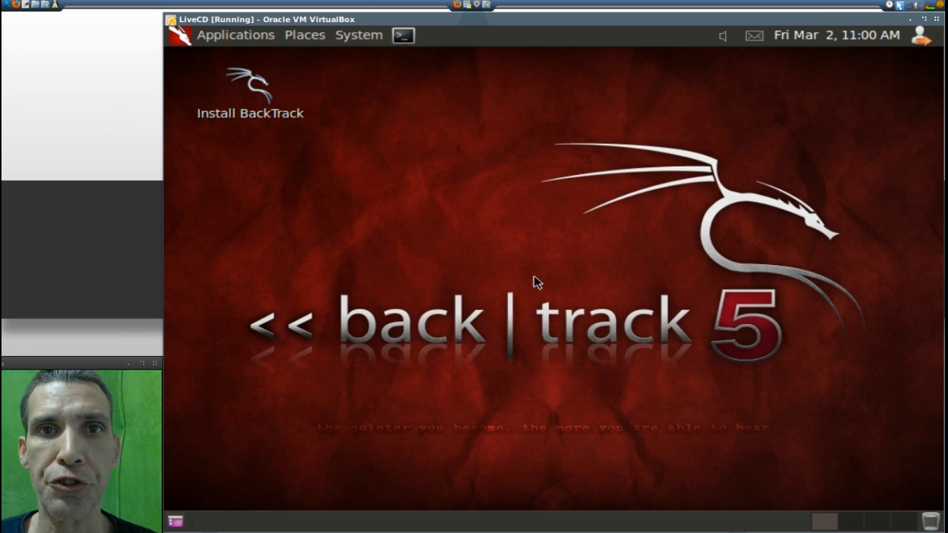
mouse_move(620, 317)
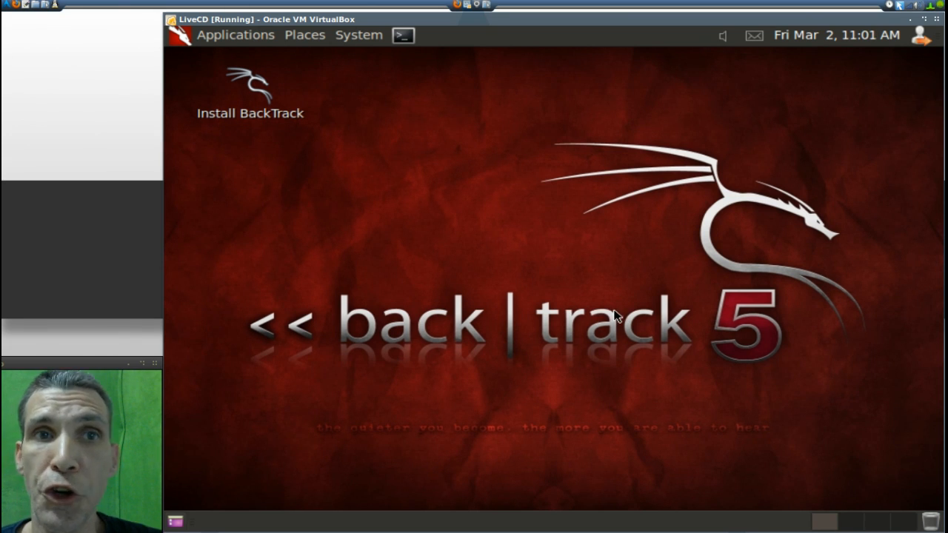
mouse_move(896, 453)
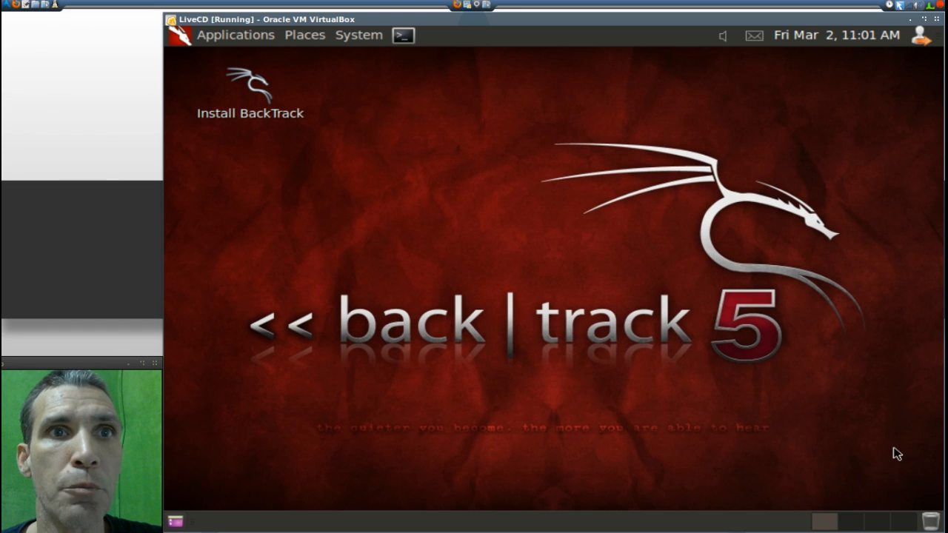
mouse_move(933, 522)
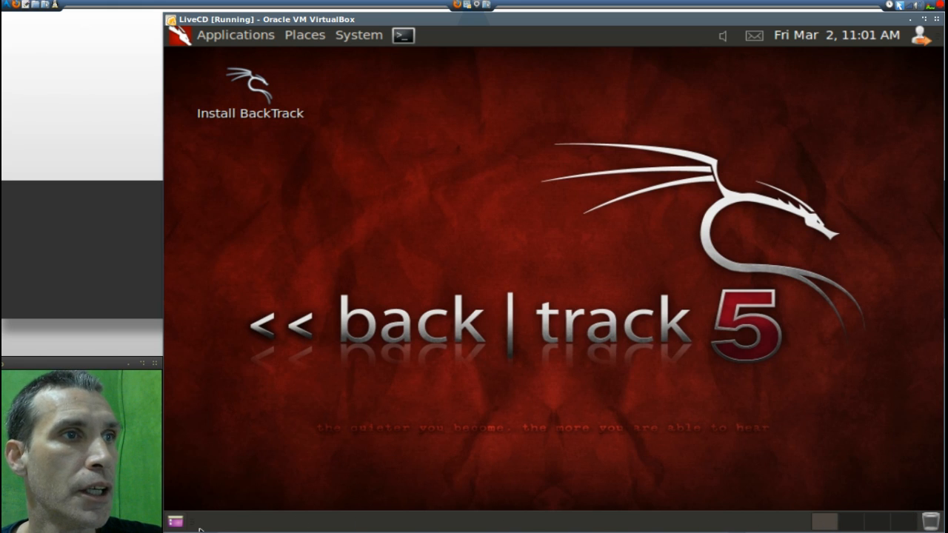
mouse_move(175, 522)
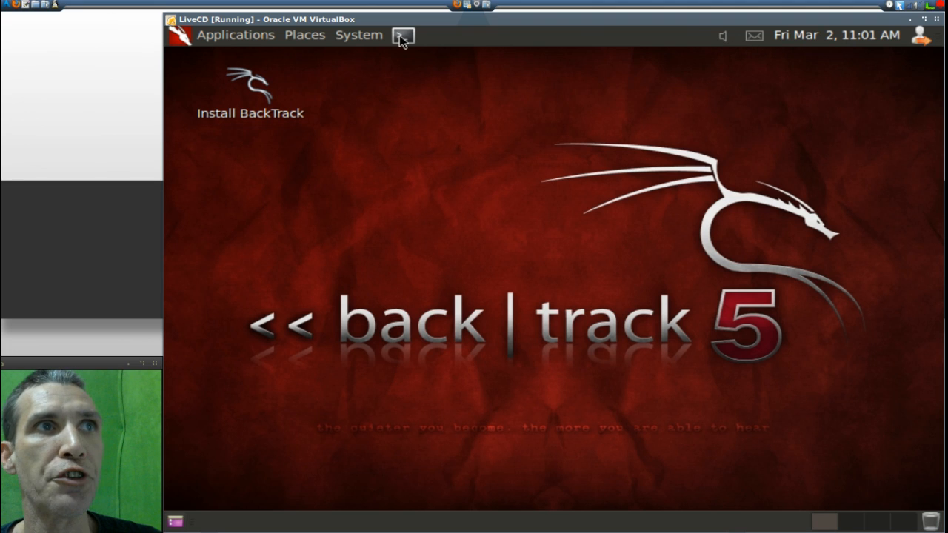
mouse_move(403, 36)
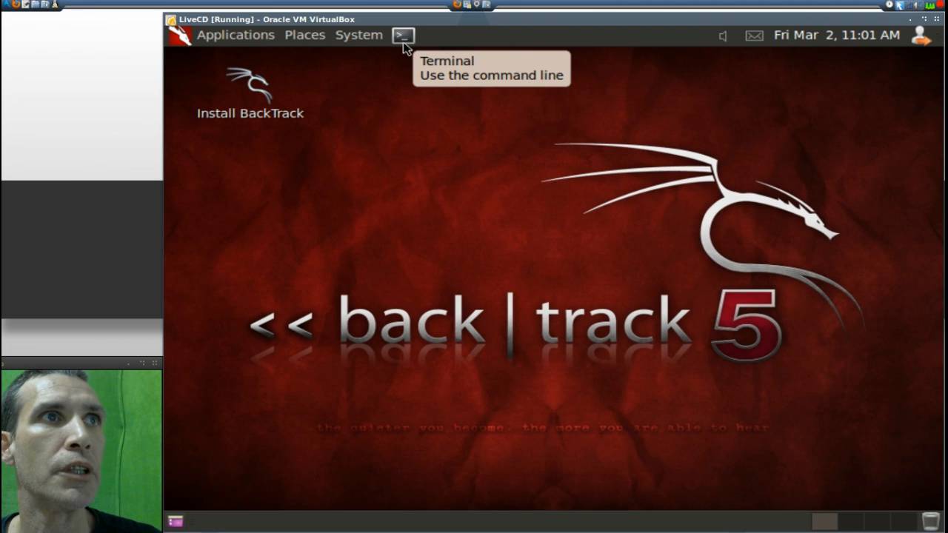
mouse_move(363, 57)
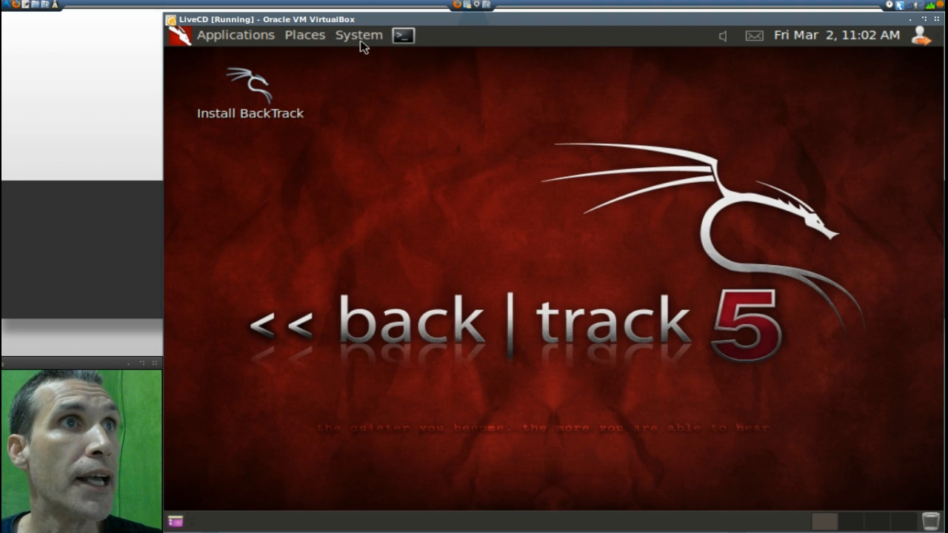
Bring up the System menu listing Preferences, Administration, Log Out and Shut Down.
left_click(359, 35)
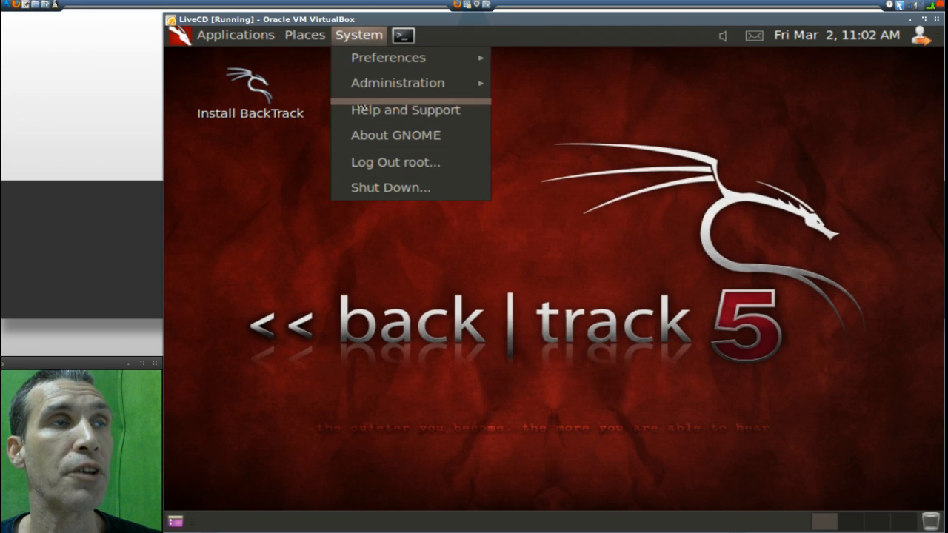
mouse_move(389, 57)
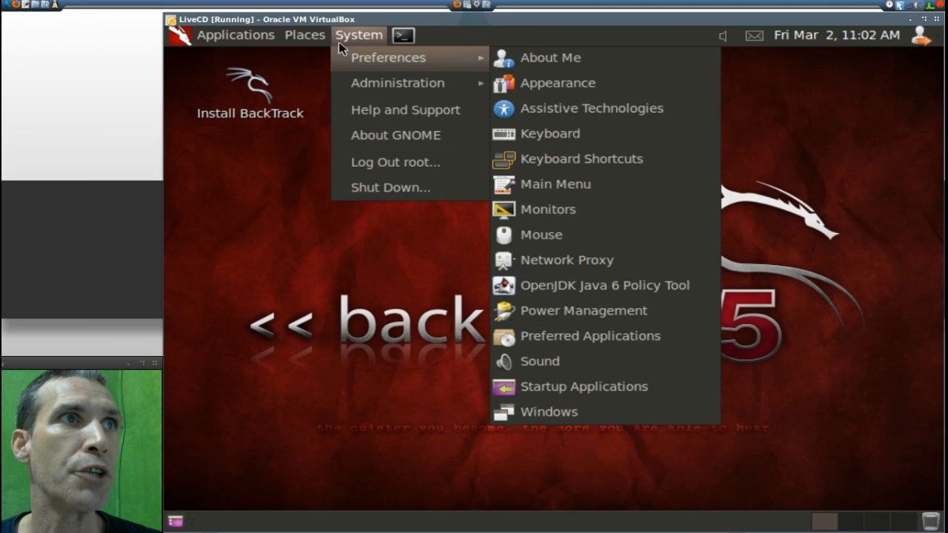
Check the Places list, then the Applications menu showing Accessories with gedit, Terminal and WbarConf.
left_click(304, 36)
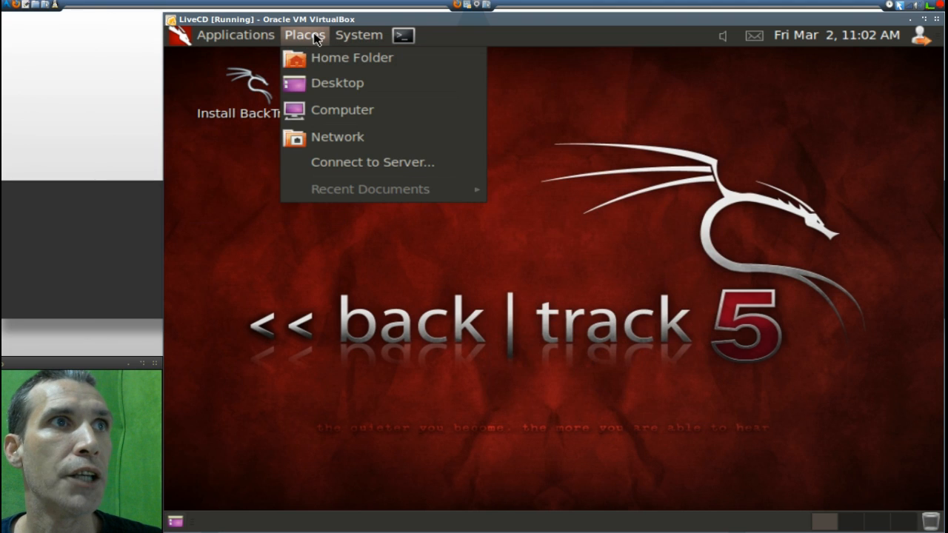
mouse_move(352, 57)
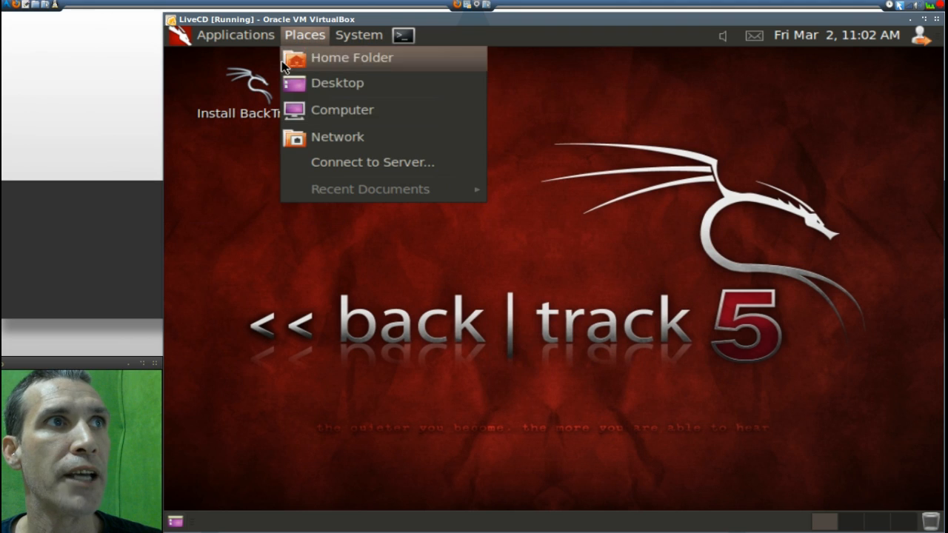
left_click(235, 36)
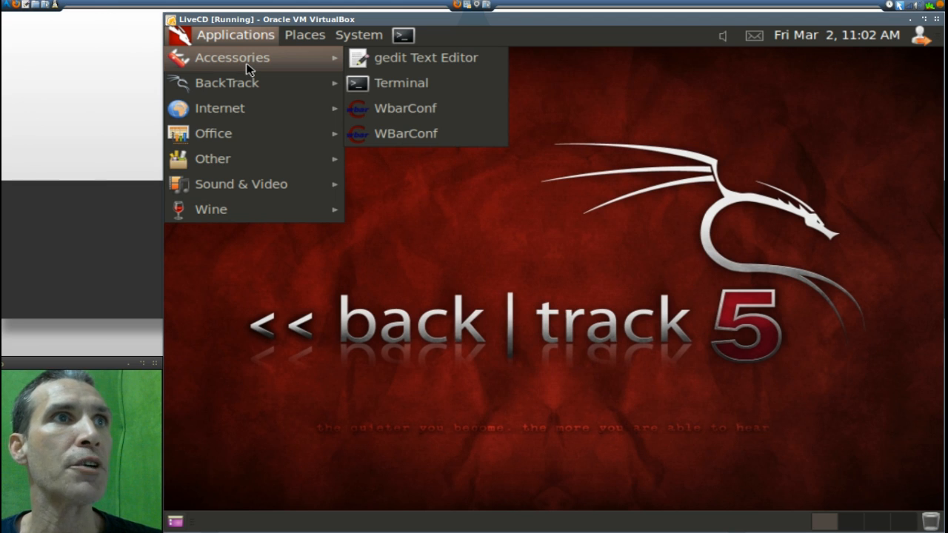
mouse_move(228, 83)
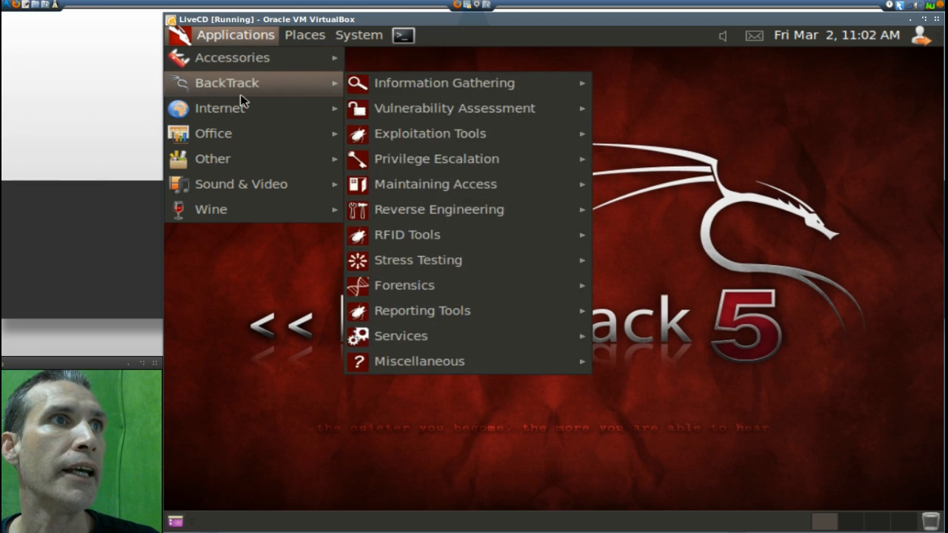
mouse_move(220, 108)
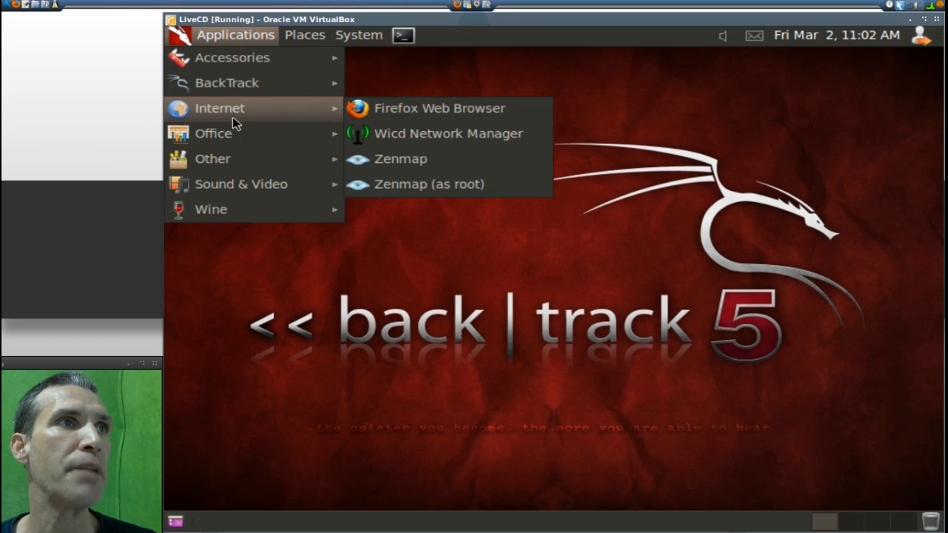
mouse_move(232, 158)
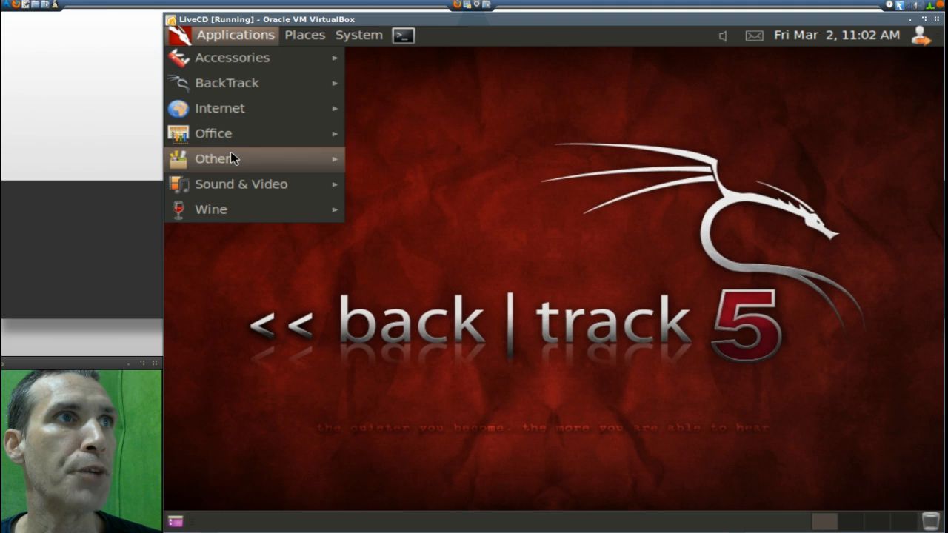
mouse_move(215, 158)
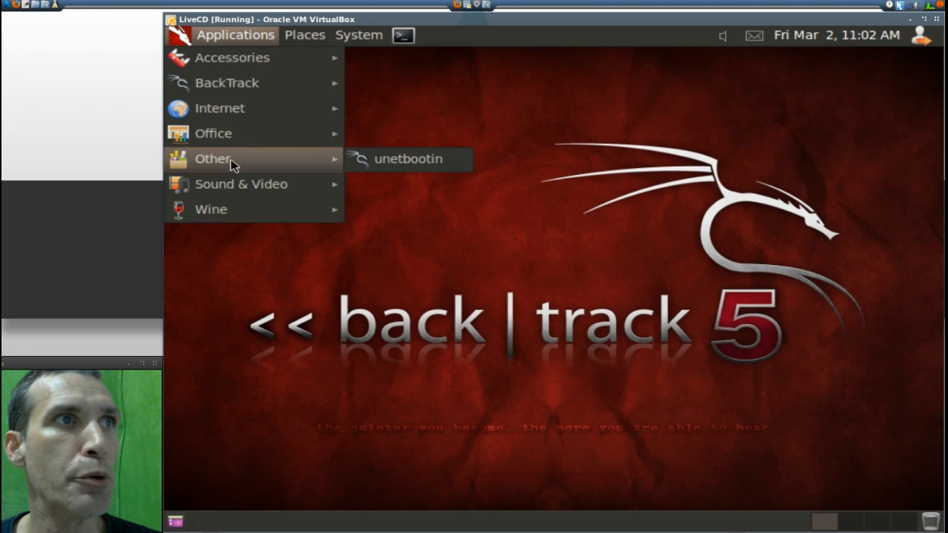
mouse_move(240, 183)
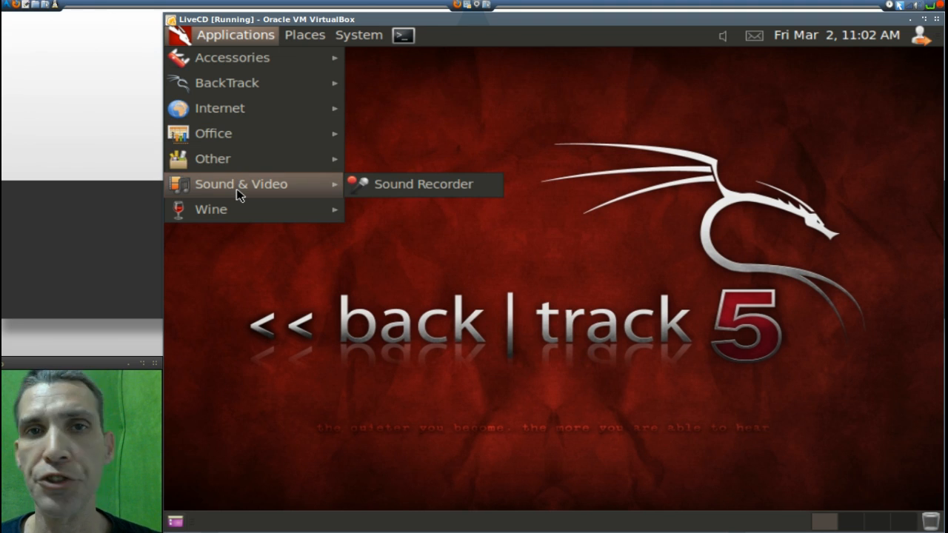
mouse_move(210, 211)
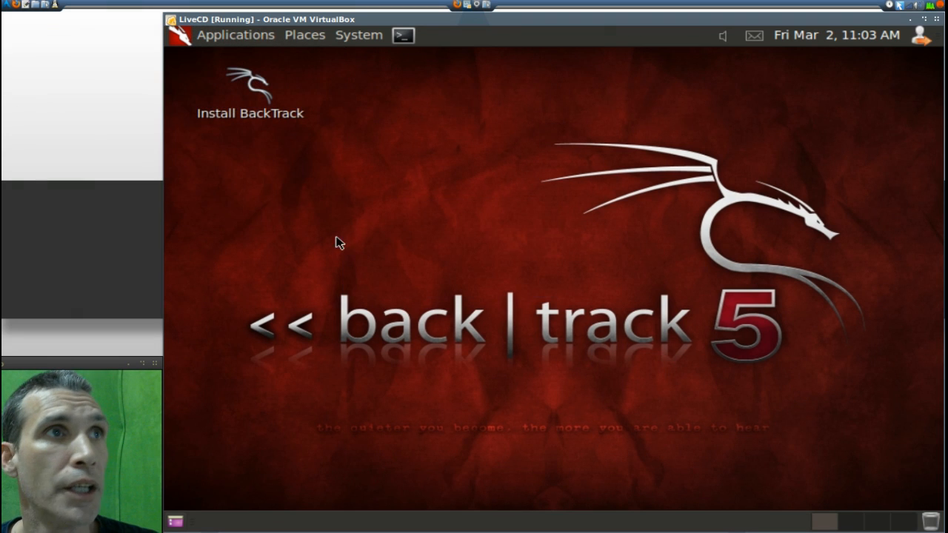
Browse Applications > BackTrack categories down to Miscellaneous Web tools pwntcha and wfuzz.
left_click(235, 35)
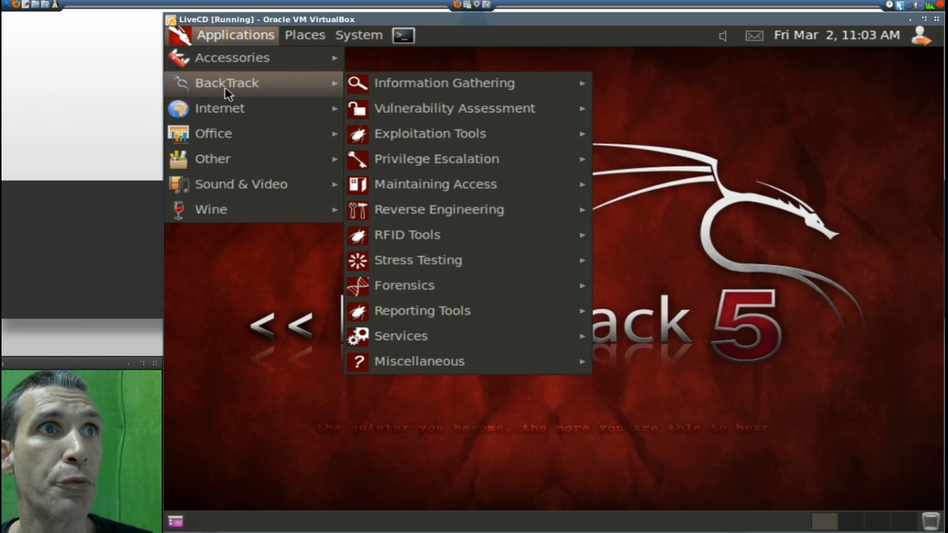
mouse_move(444, 83)
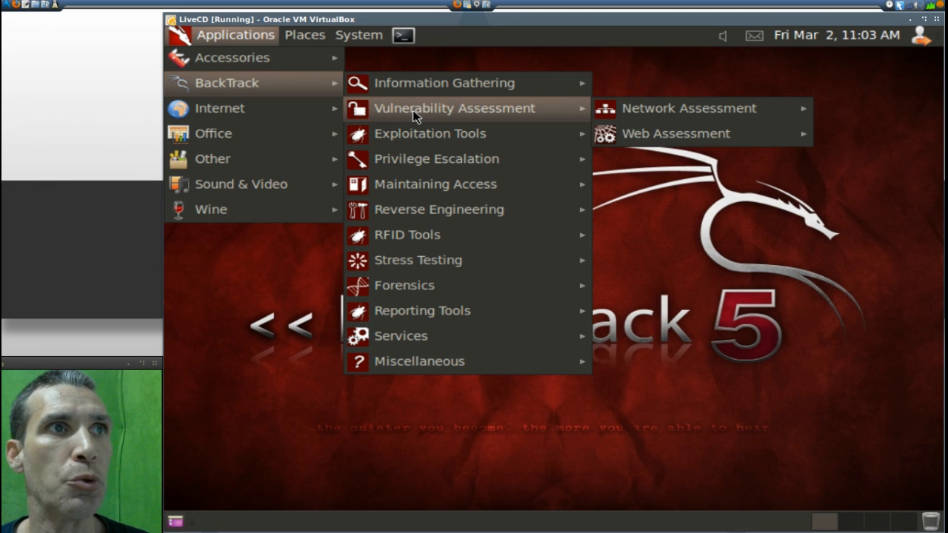
mouse_move(413, 140)
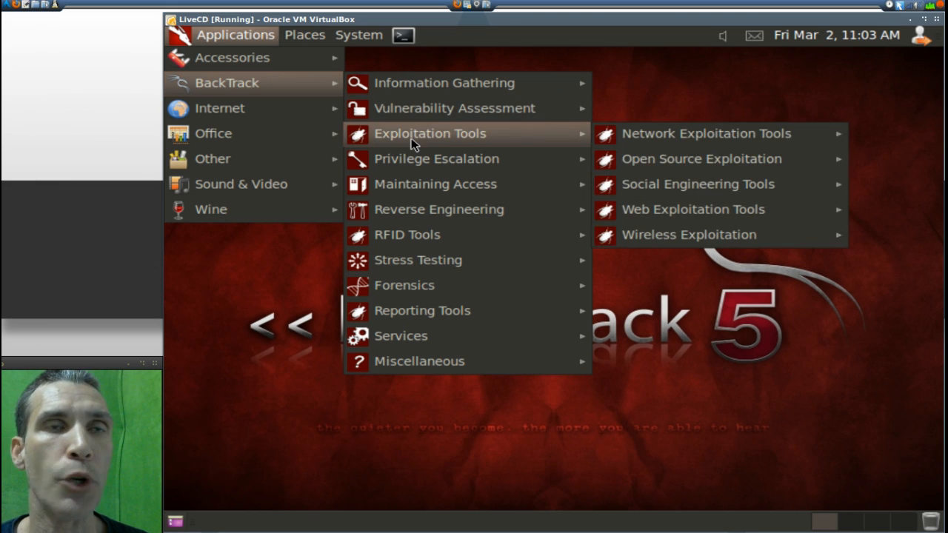
mouse_move(435, 159)
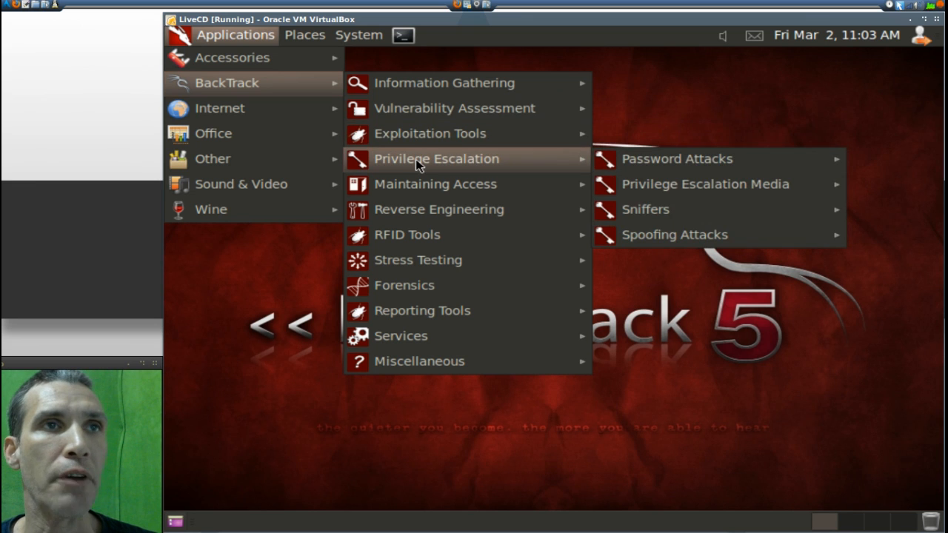
mouse_move(436, 184)
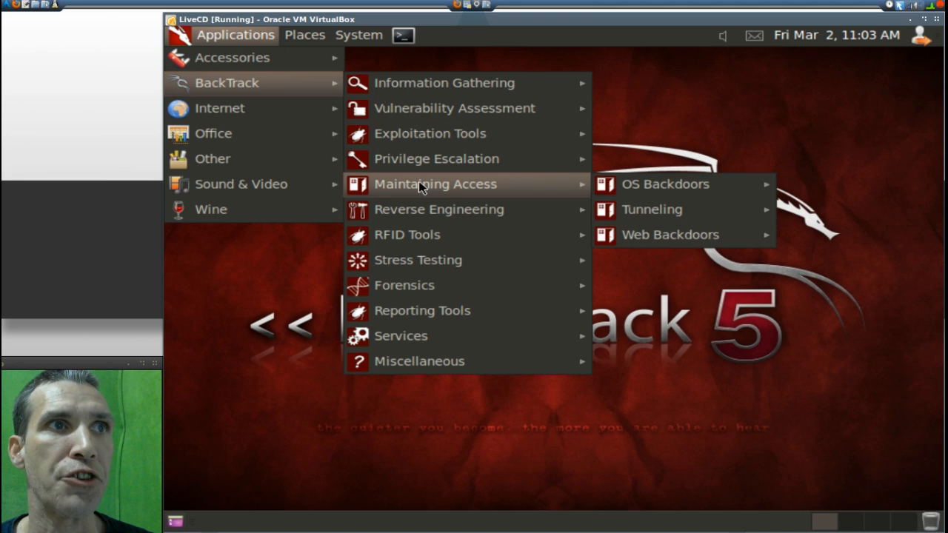
mouse_move(426, 210)
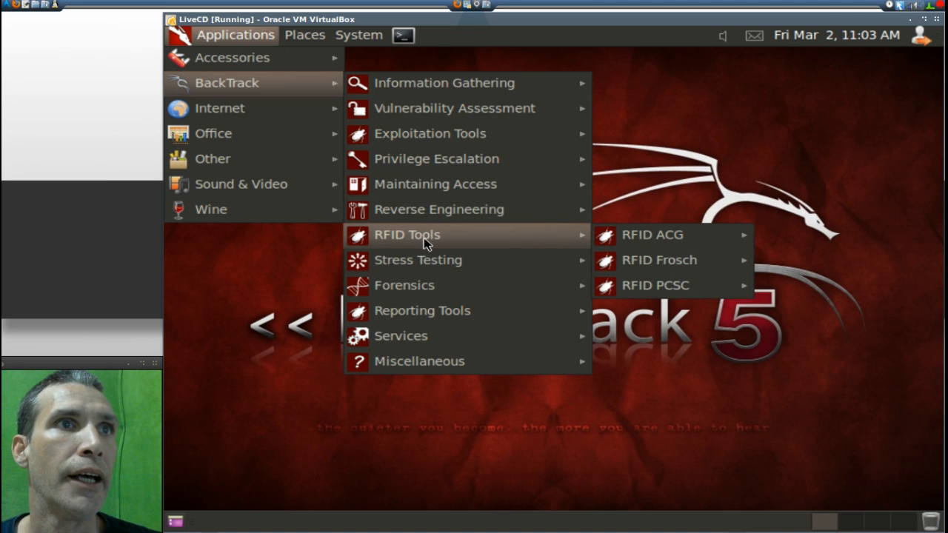
mouse_move(441, 244)
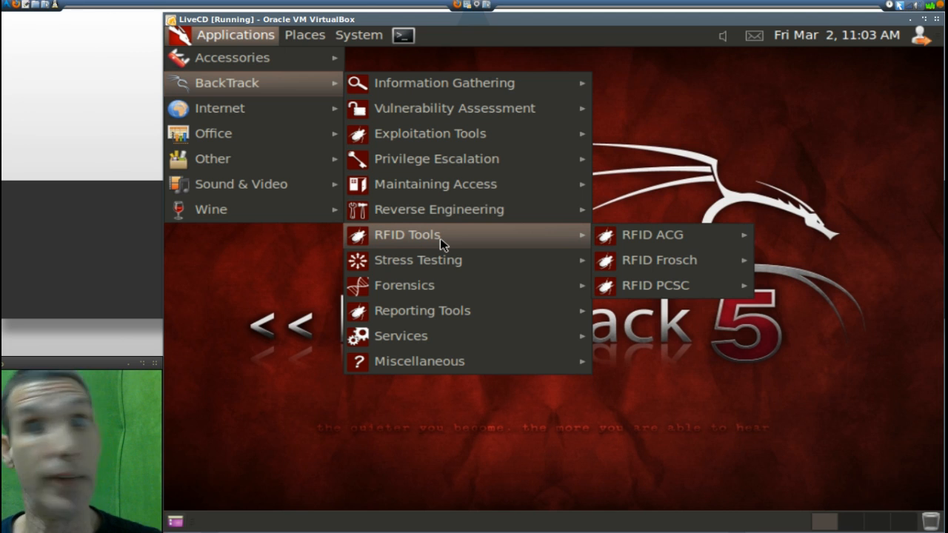
mouse_move(417, 261)
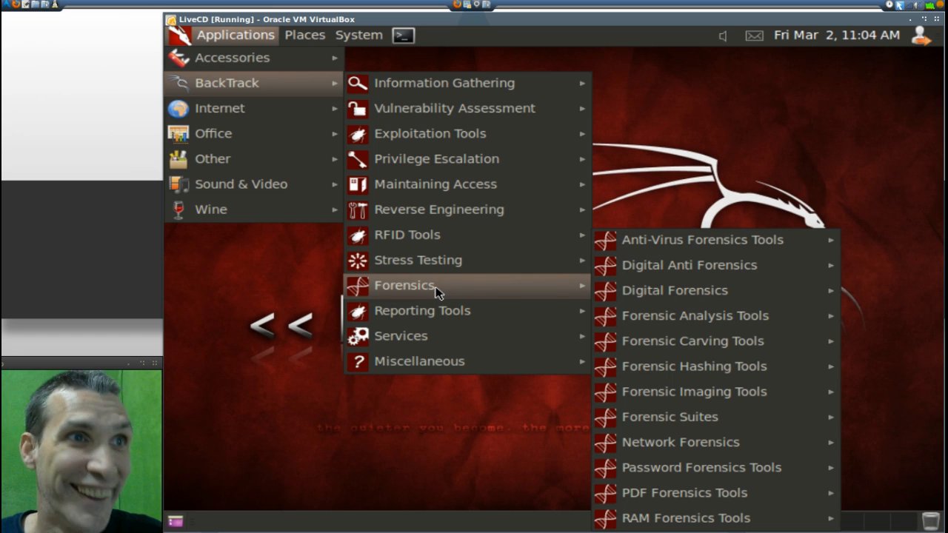
mouse_move(422, 311)
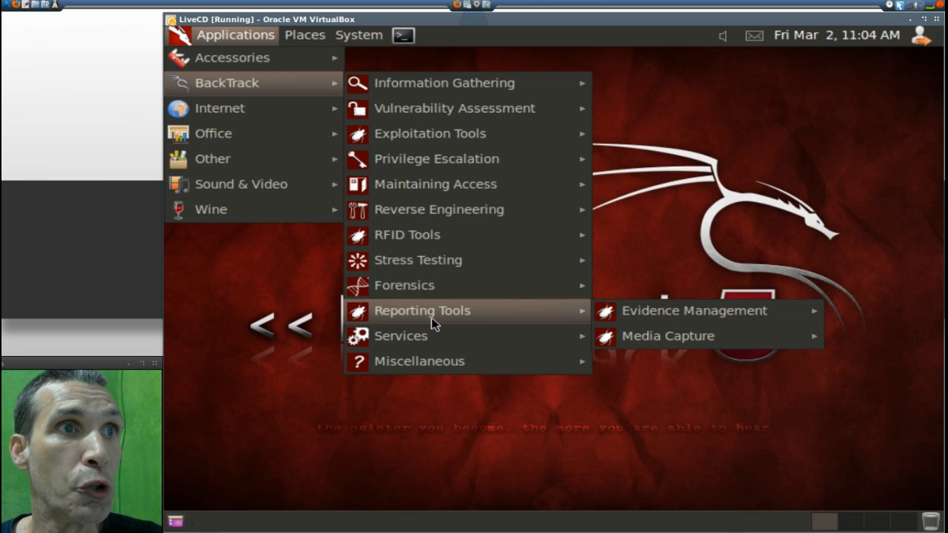
mouse_move(400, 334)
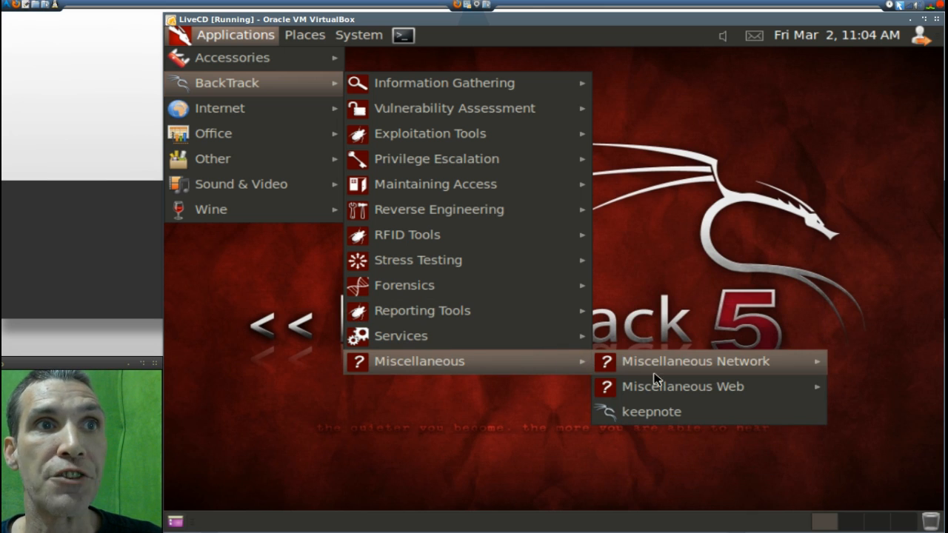
mouse_move(681, 387)
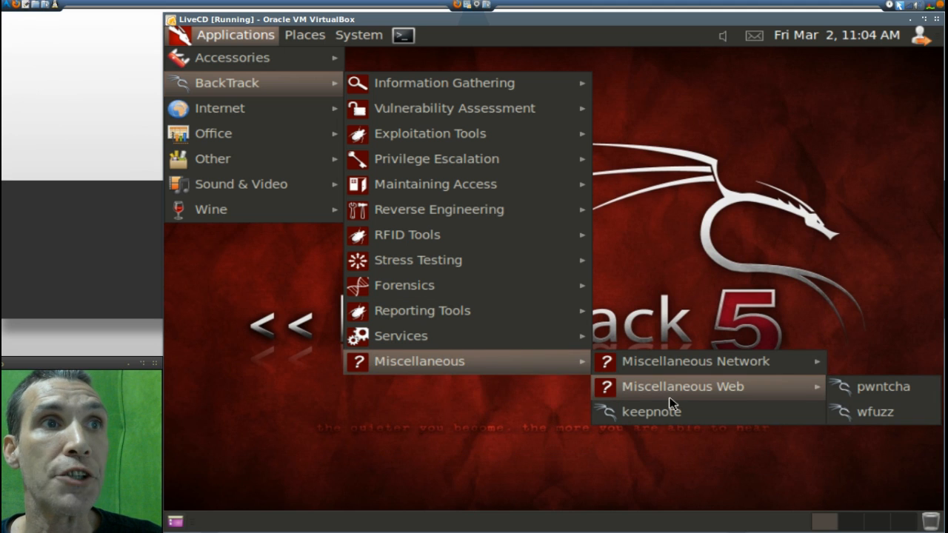